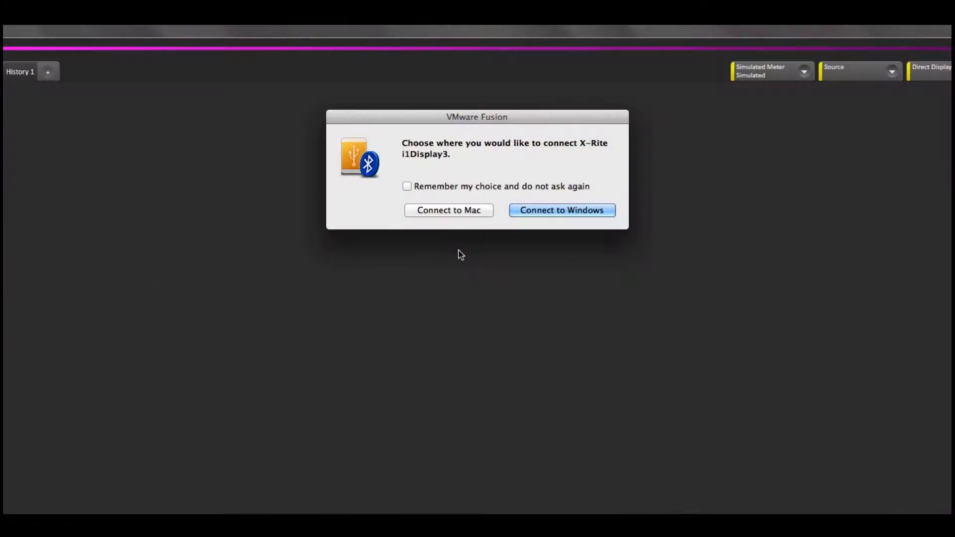
# Connect the i1Display3 meter to the Windows VM and launch CalMAN Studio
pyautogui.click(560, 210)
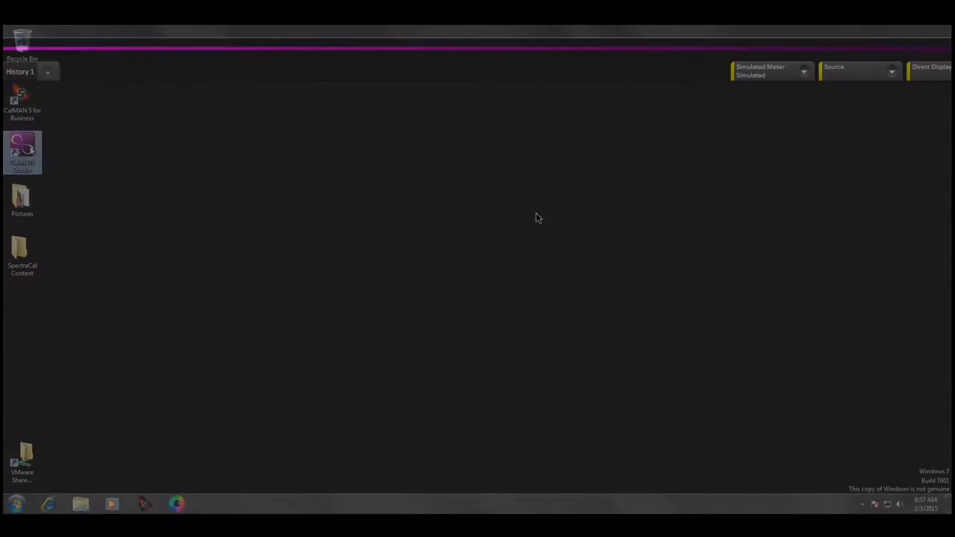
pyautogui.doubleClick(22, 152)
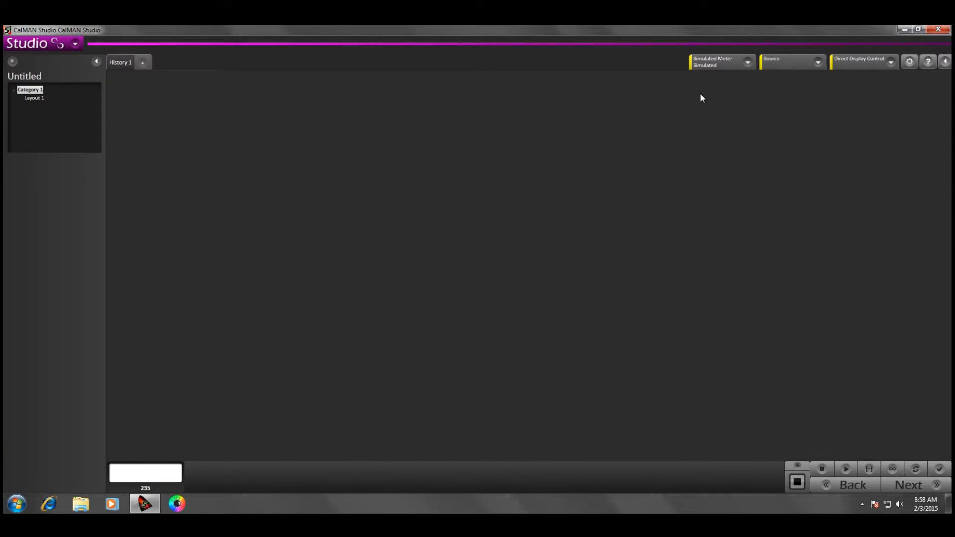
# From Meter Settings, start Find Meter to list the serial-port meter families
pyautogui.click(721, 62)
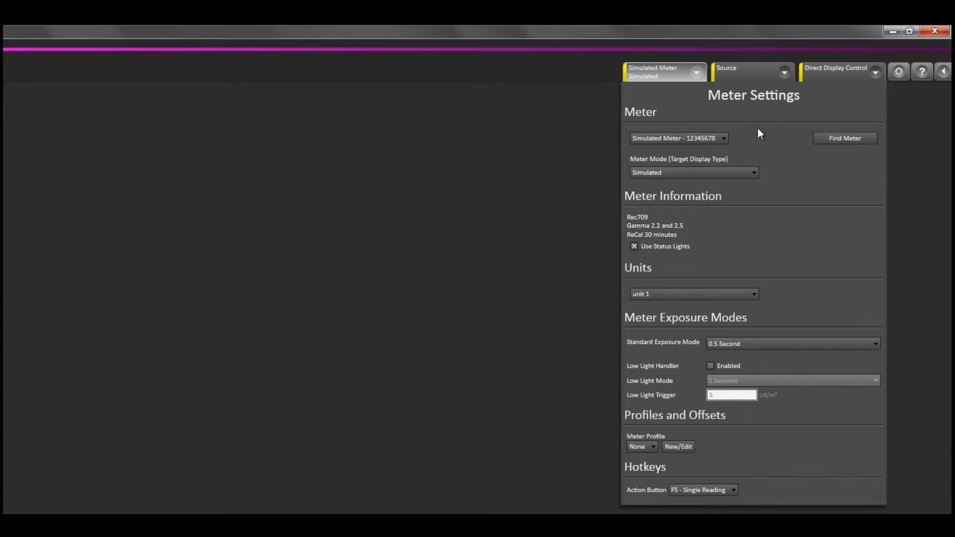
pyautogui.click(844, 138)
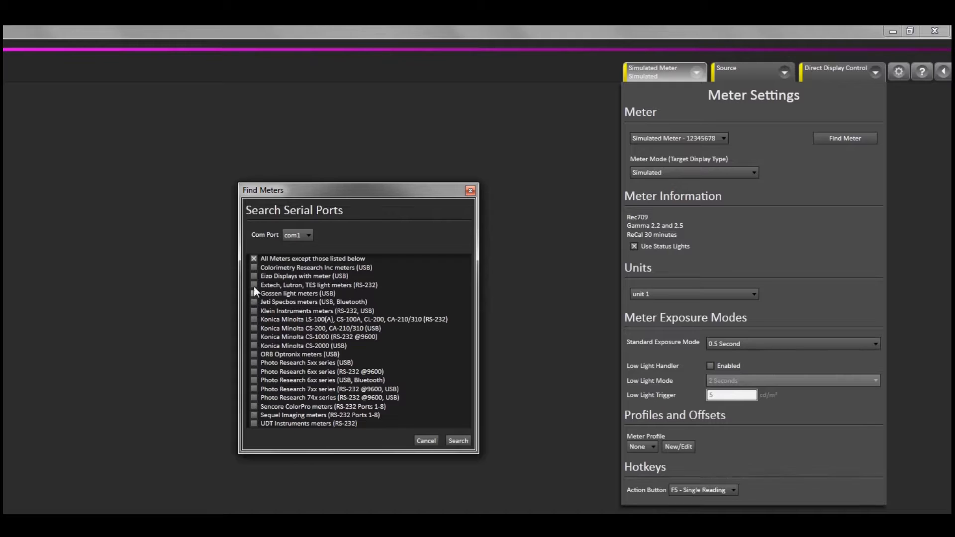
pyautogui.moveTo(255, 304)
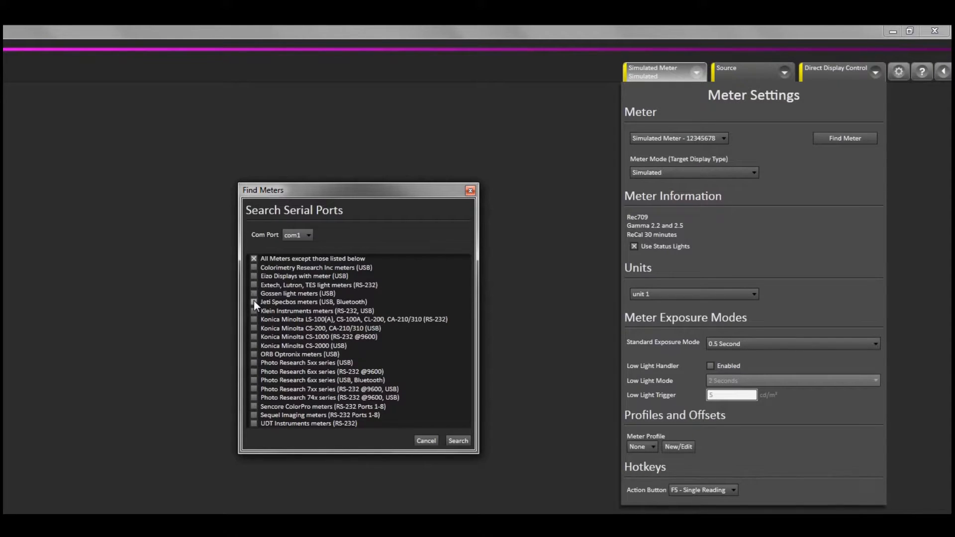
pyautogui.moveTo(255, 307)
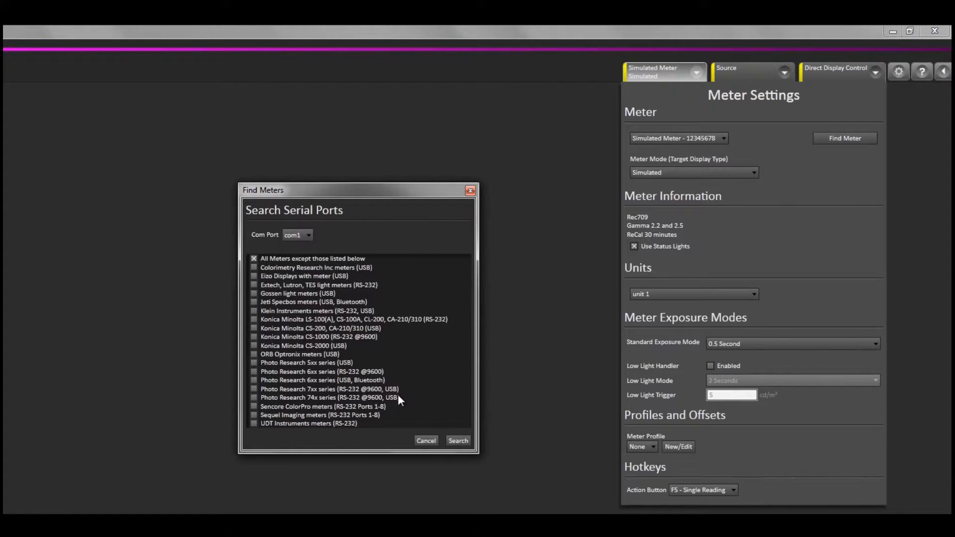
pyautogui.moveTo(418, 306)
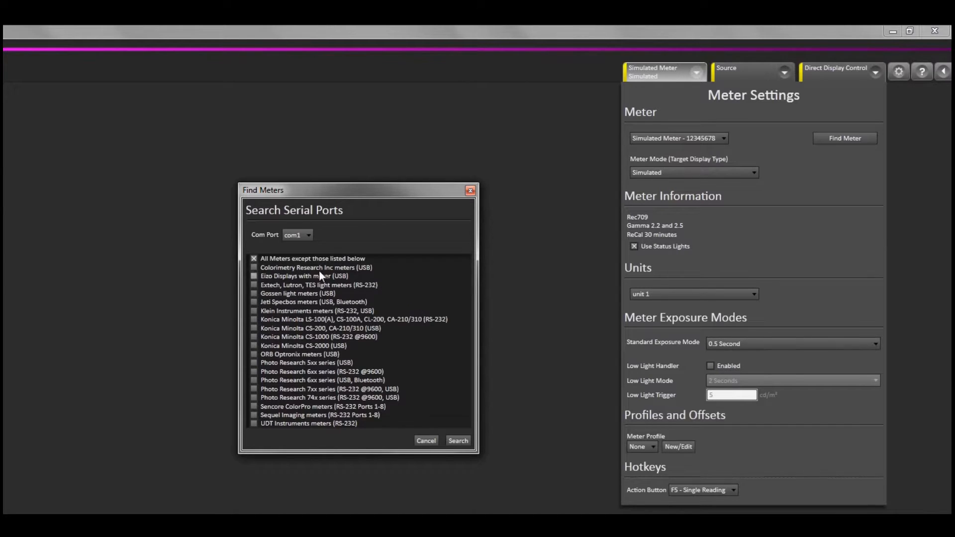
pyautogui.moveTo(309, 261)
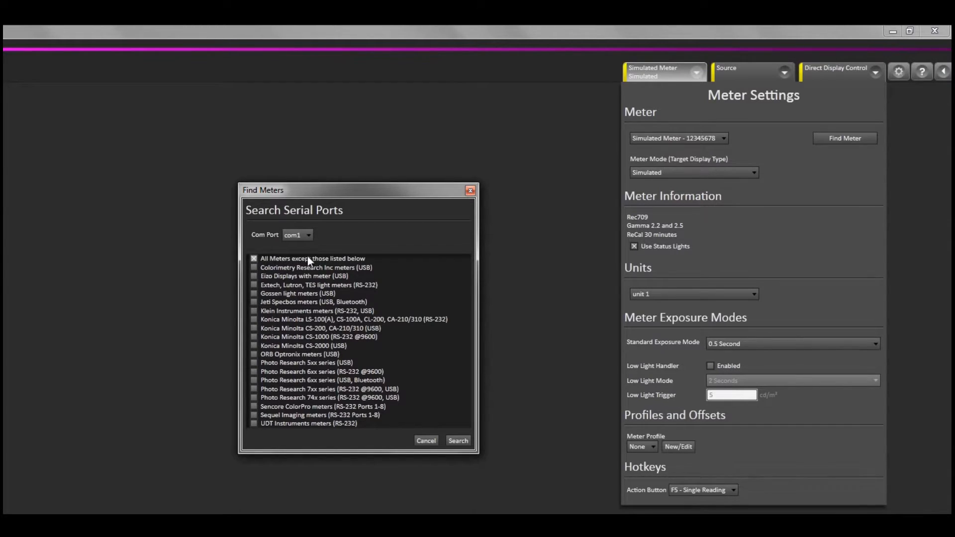
pyautogui.moveTo(359, 262)
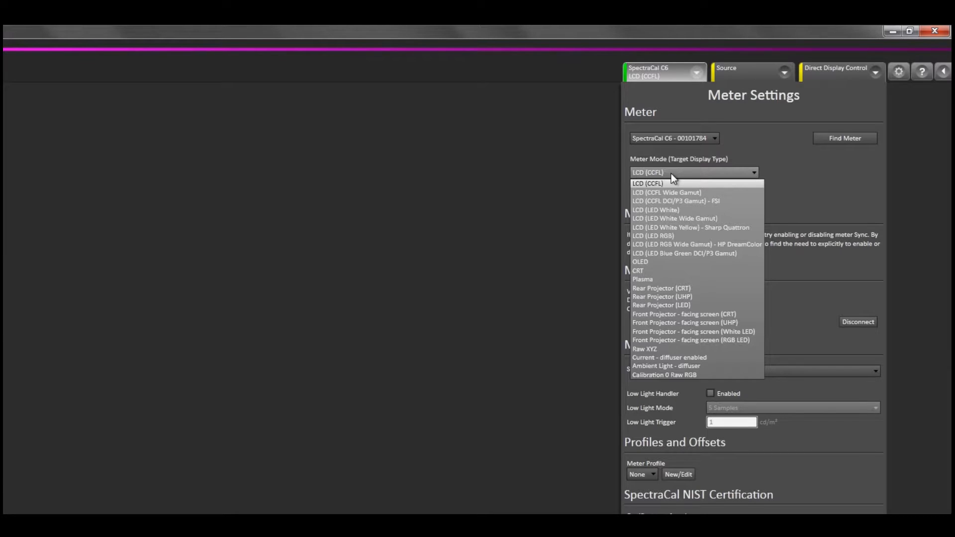
pyautogui.moveTo(674, 197)
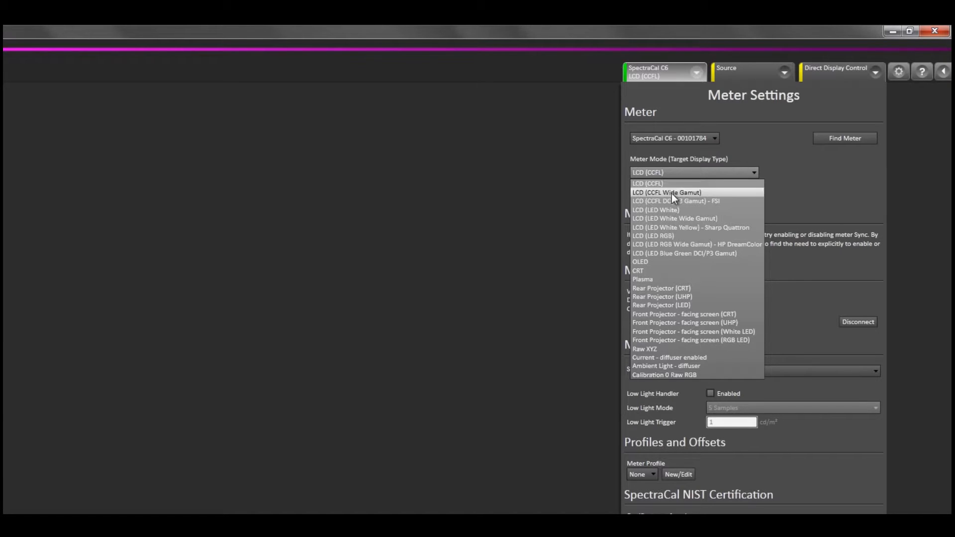
# Choose LCD (LED White) as the SpectraCal C6 meter's target display type
pyautogui.click(655, 209)
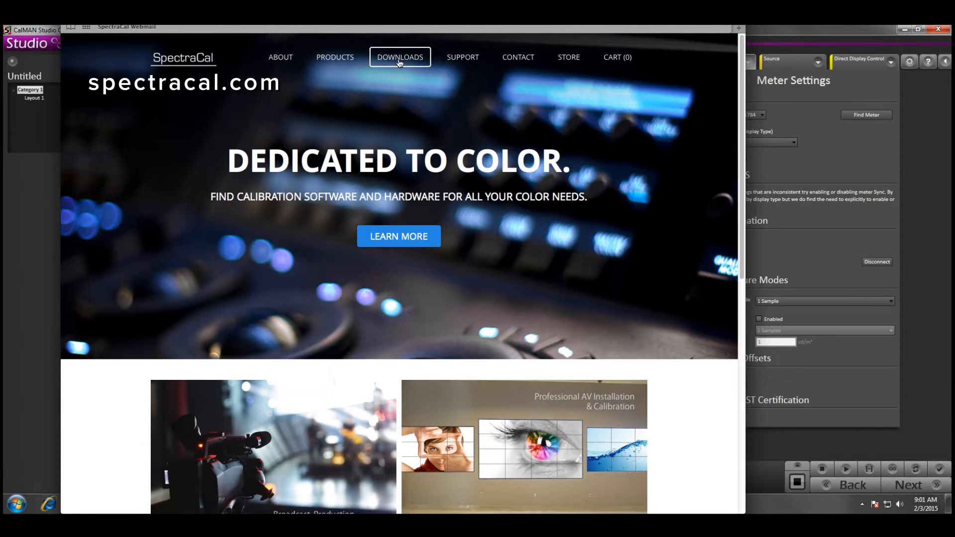
# Browse the Downloads page on spectracal.com, scrolling through the CalMAN listings
pyautogui.click(400, 57)
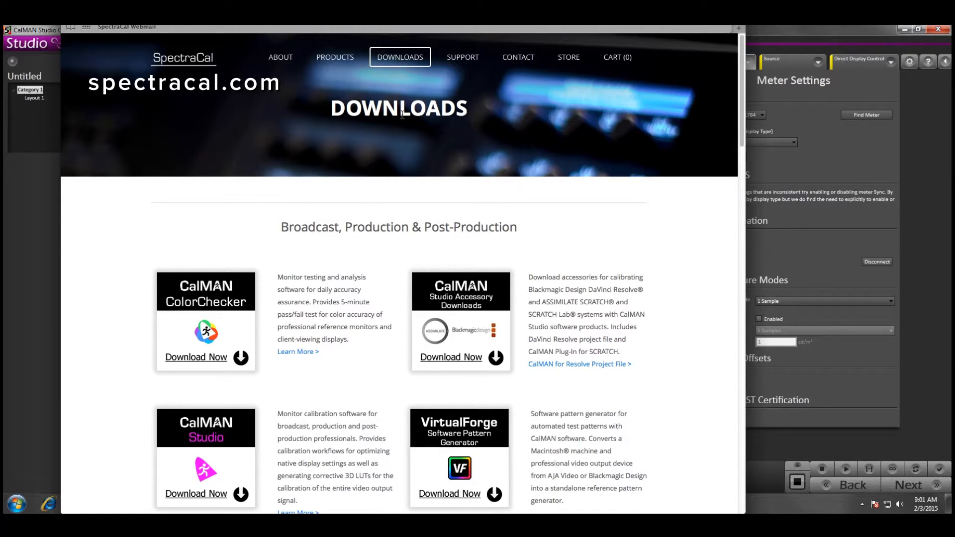
pyautogui.scroll(-3)
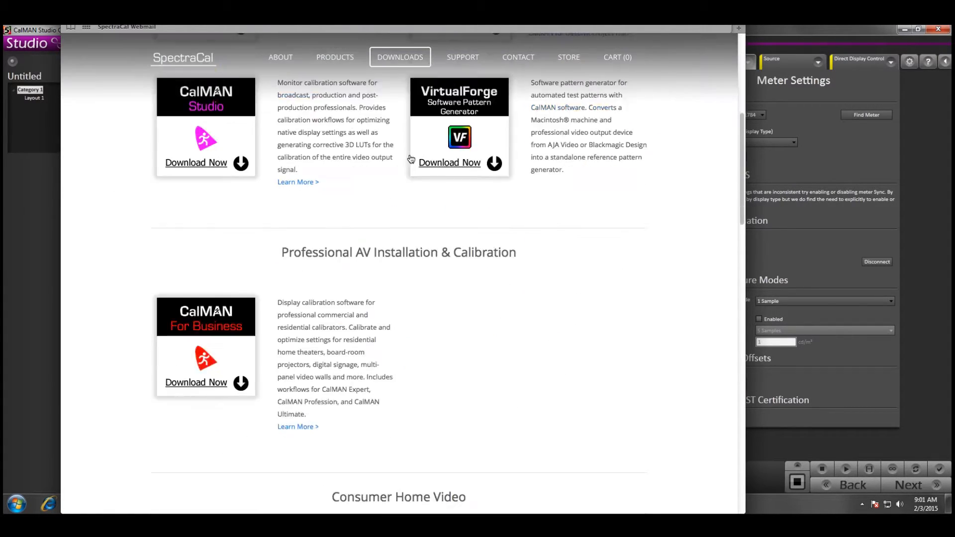
pyautogui.scroll(-3)
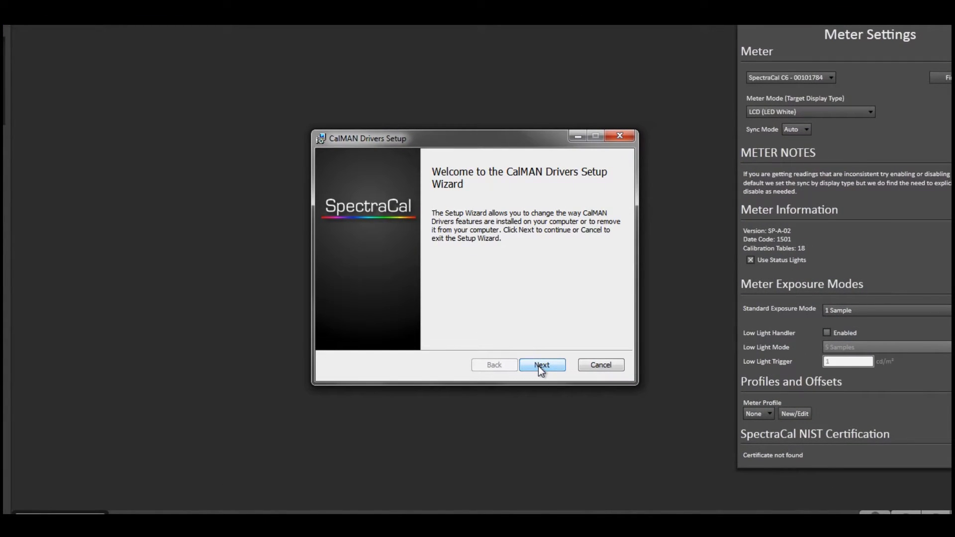
# Step the CalMAN Drivers Setup wizard to its repair/remove options, then cancel without changes
pyautogui.click(541, 365)
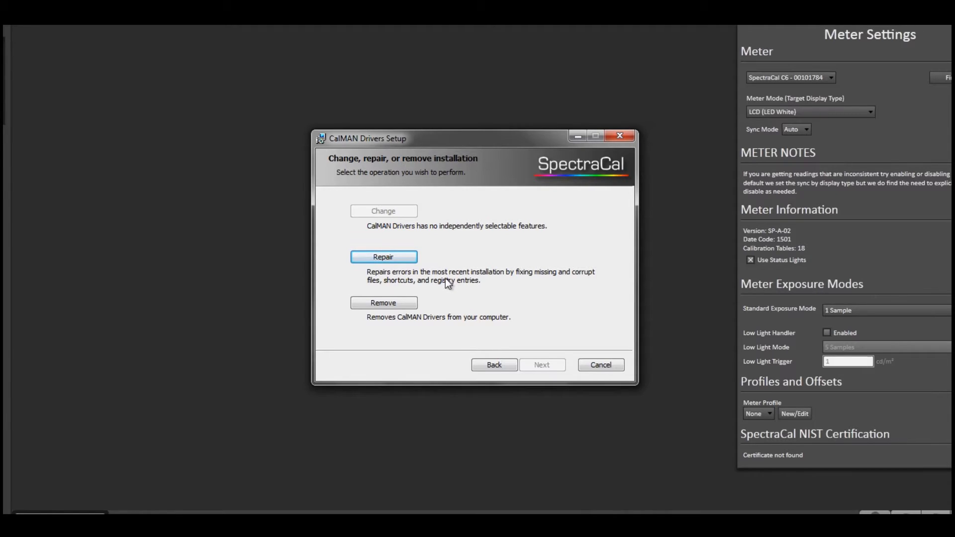
pyautogui.moveTo(453, 255)
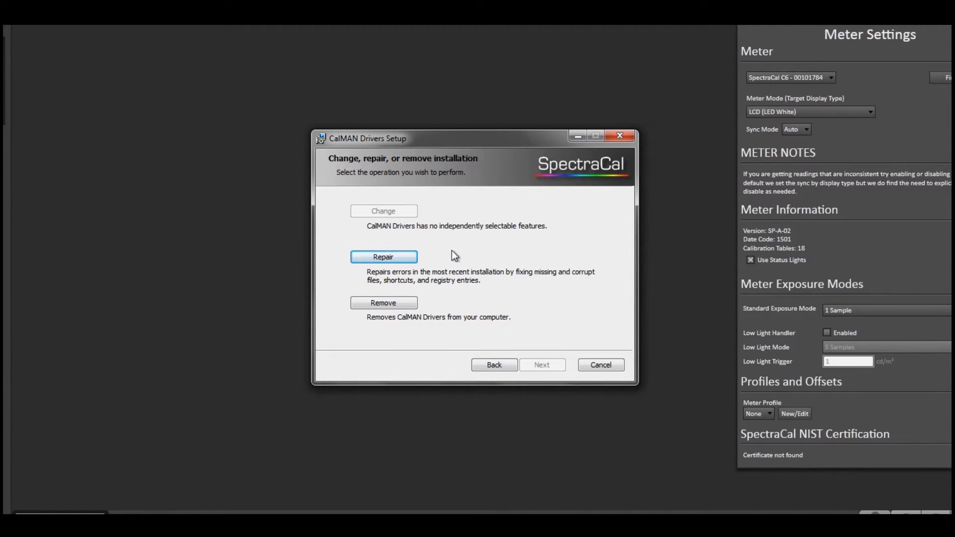
pyautogui.moveTo(434, 223)
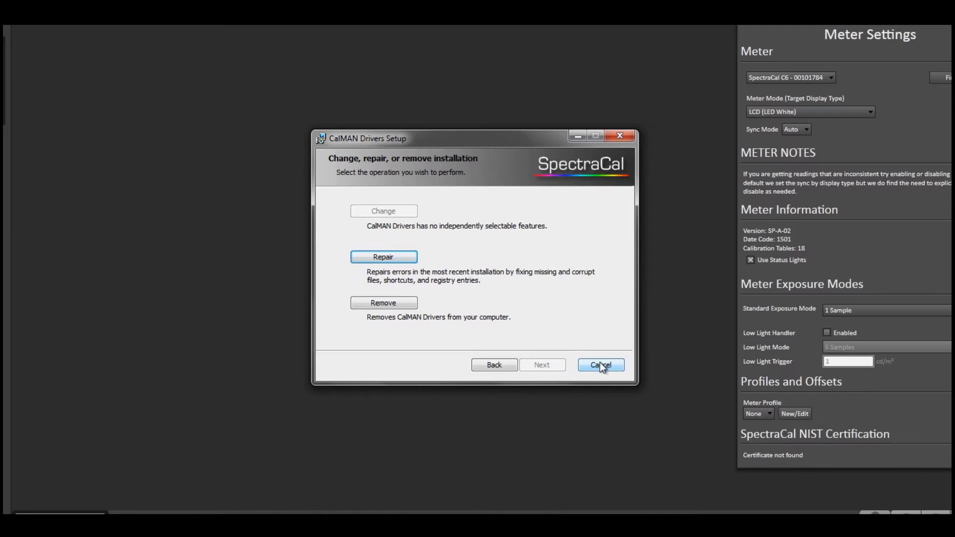
pyautogui.click(600, 365)
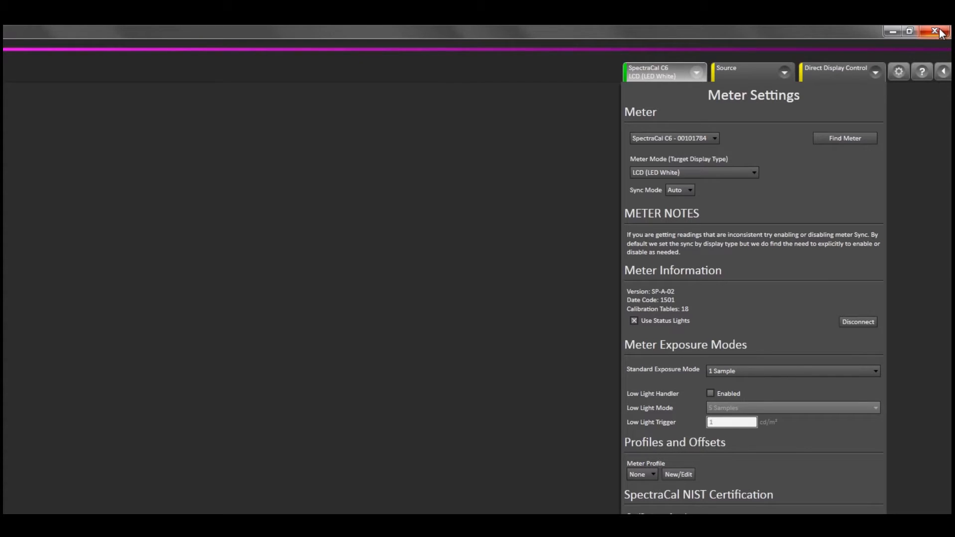
# Close CalMAN Studio and reach Device Manager through Start > Control Panel
pyautogui.click(951, 32)
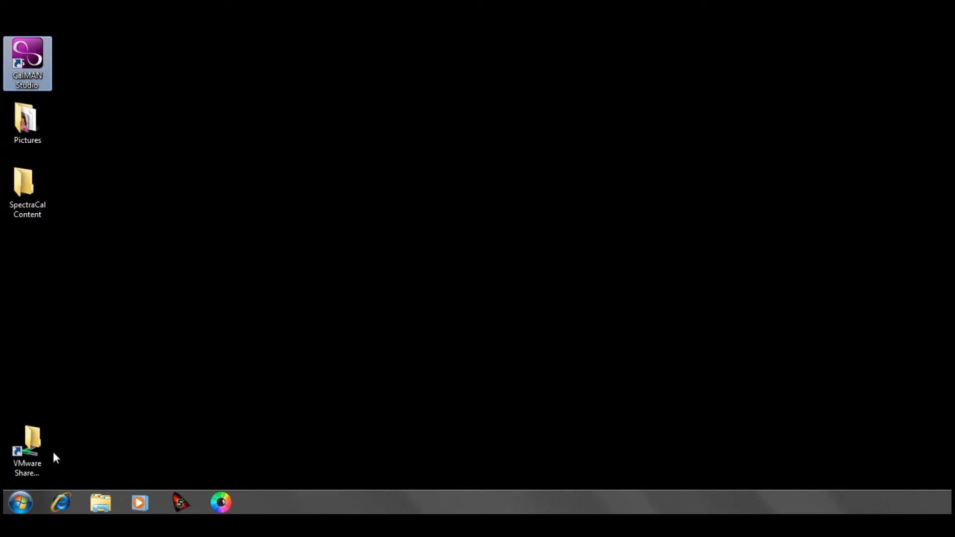
pyautogui.click(20, 502)
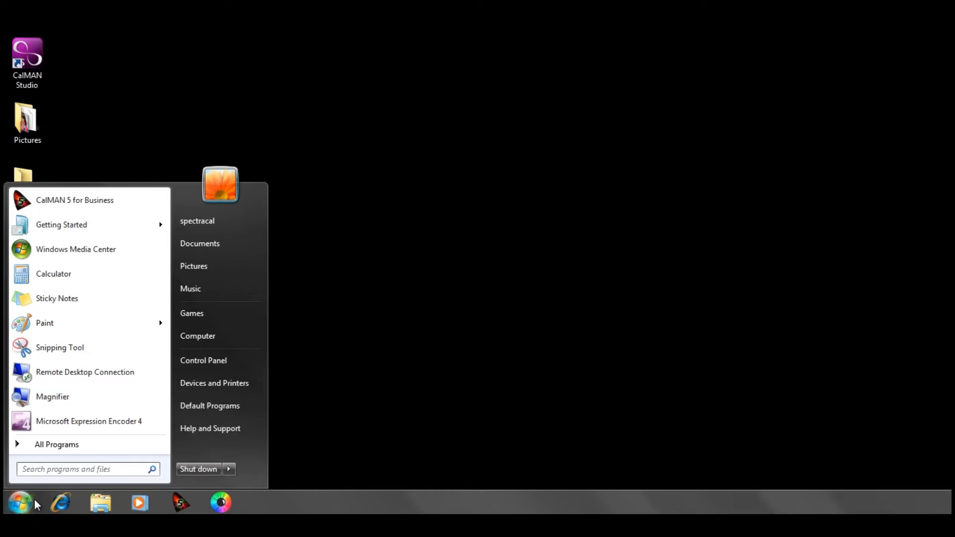
pyautogui.click(203, 360)
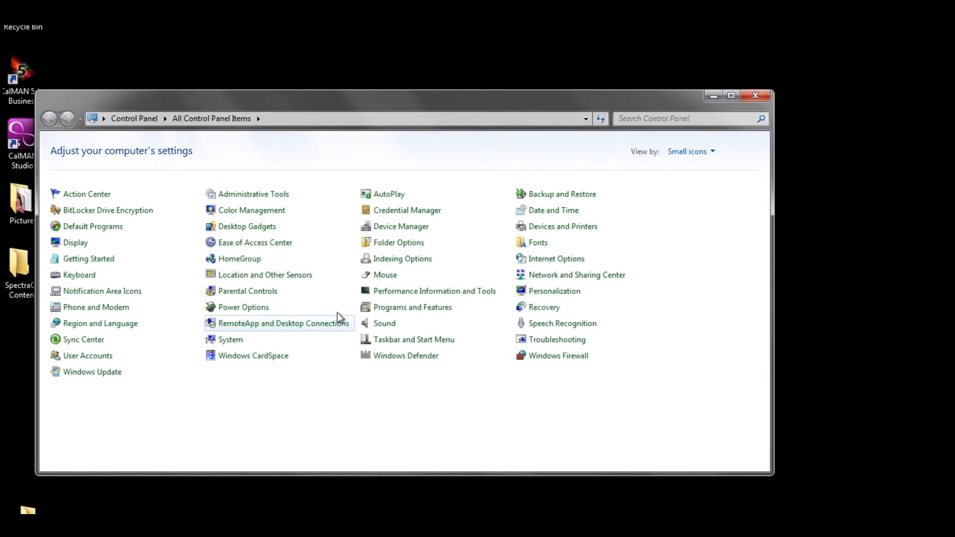
pyautogui.moveTo(401, 226)
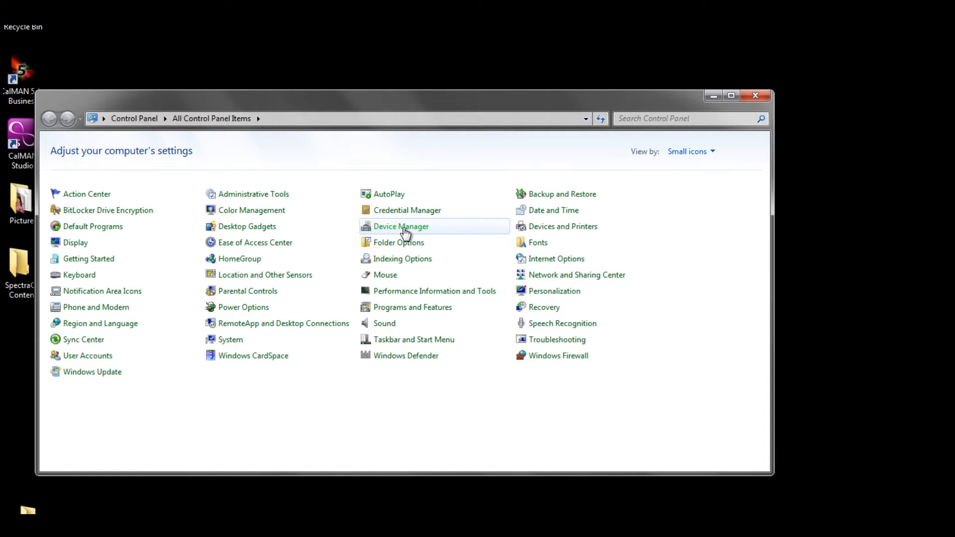
pyautogui.click(401, 226)
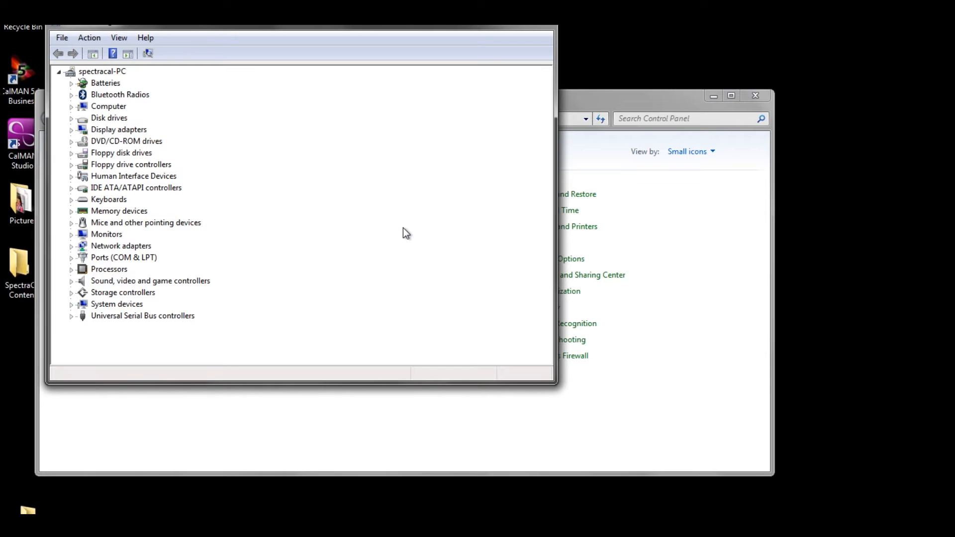
pyautogui.moveTo(153, 232)
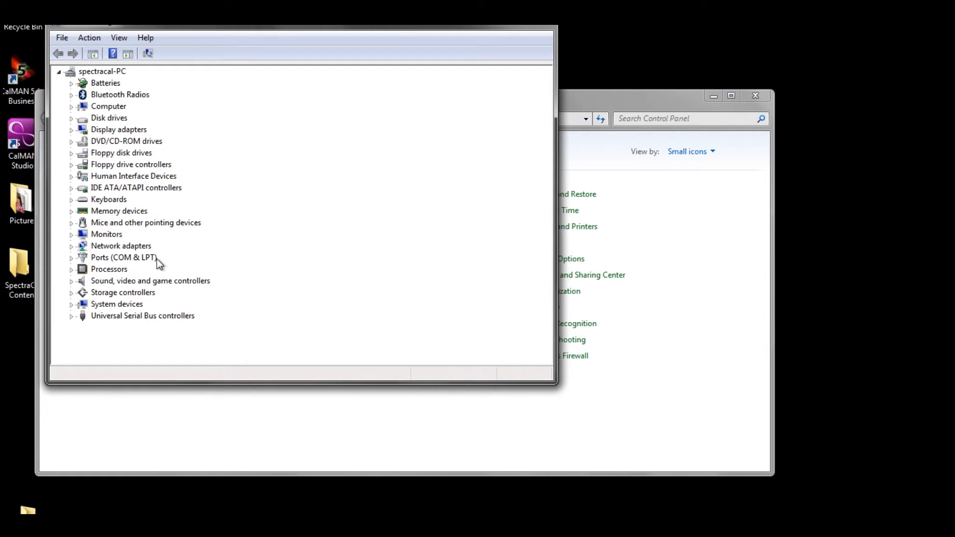
pyautogui.moveTo(522, 40)
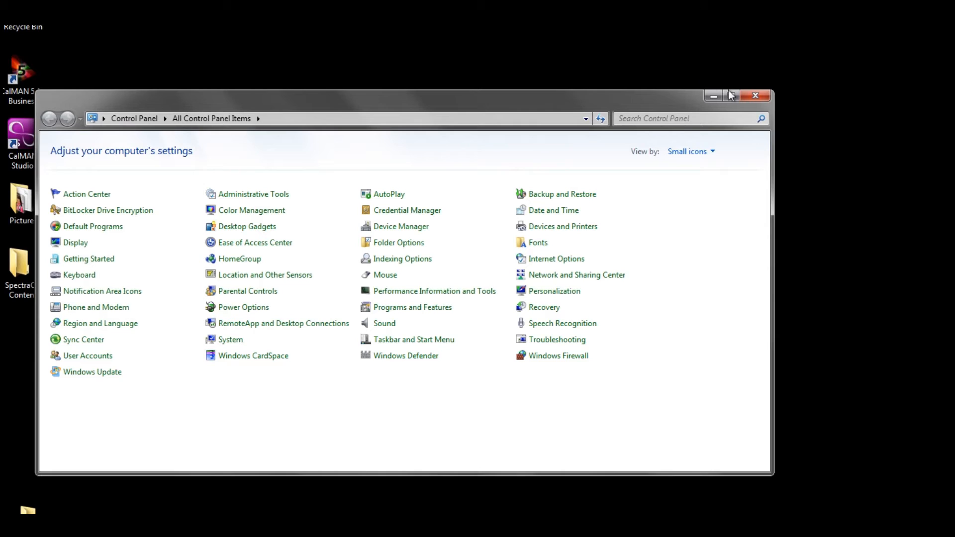
# Close the Control Panel window, leaving the Windows desktop showing
pyautogui.click(756, 95)
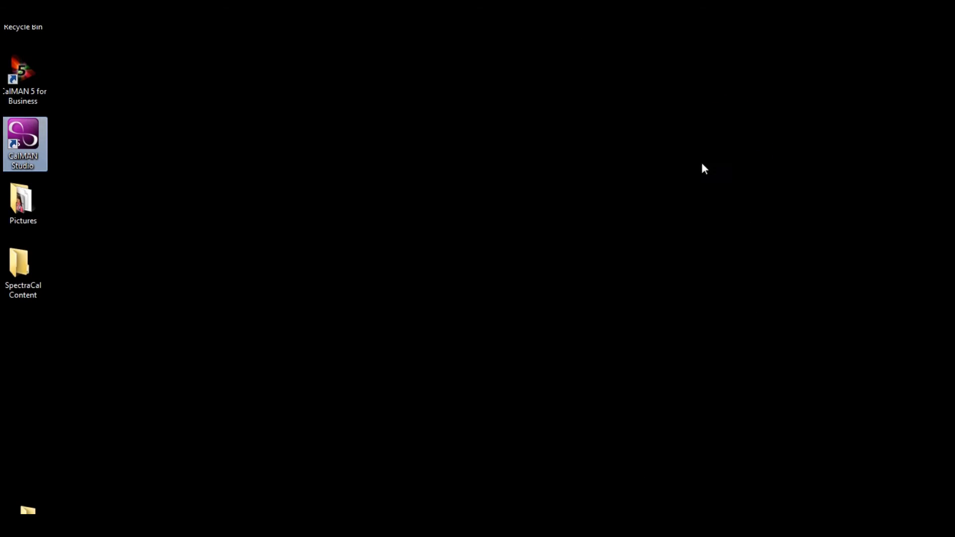
pyautogui.moveTo(23, 143)
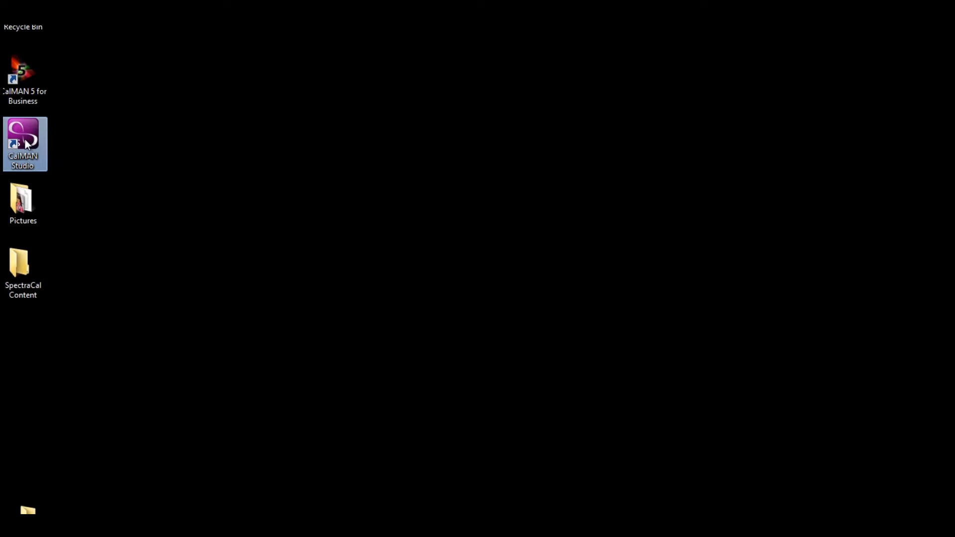
# Relaunch CalMAN Studio and bring up Meter Settings showing the simulated meter
pyautogui.doubleClick(23, 144)
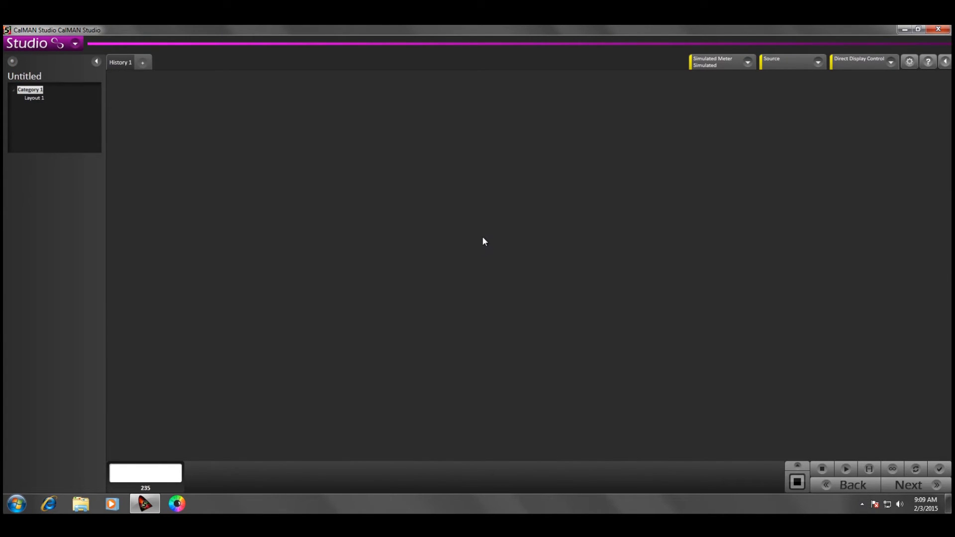
pyautogui.click(720, 62)
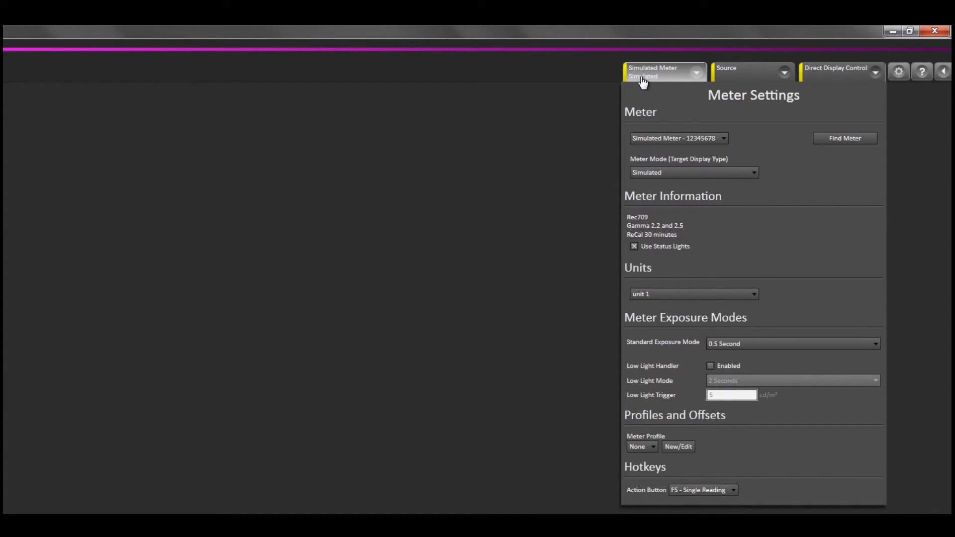
# Run Find Meter with 'All Meters except those listed below' checked to search the serial ports
pyautogui.click(843, 137)
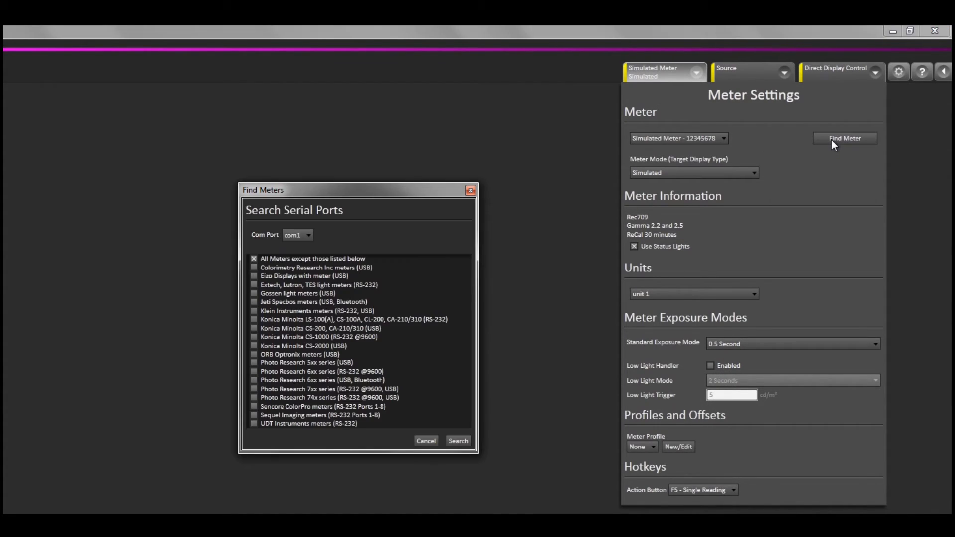
pyautogui.moveTo(489, 225)
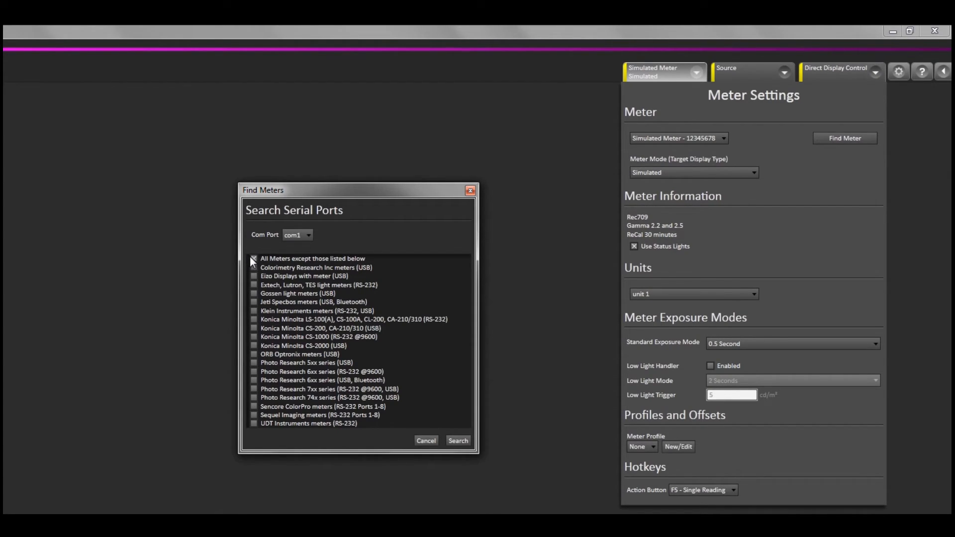
pyautogui.click(254, 258)
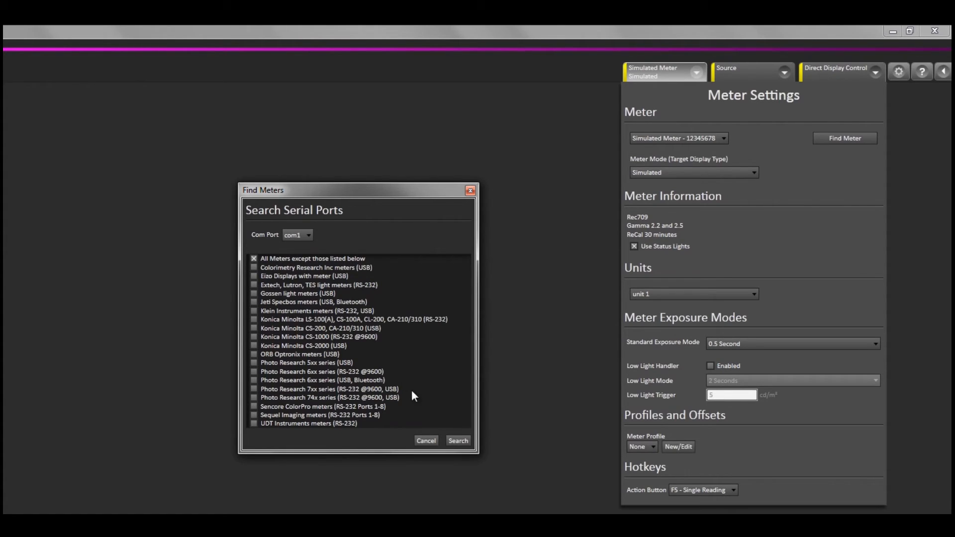
pyautogui.click(457, 441)
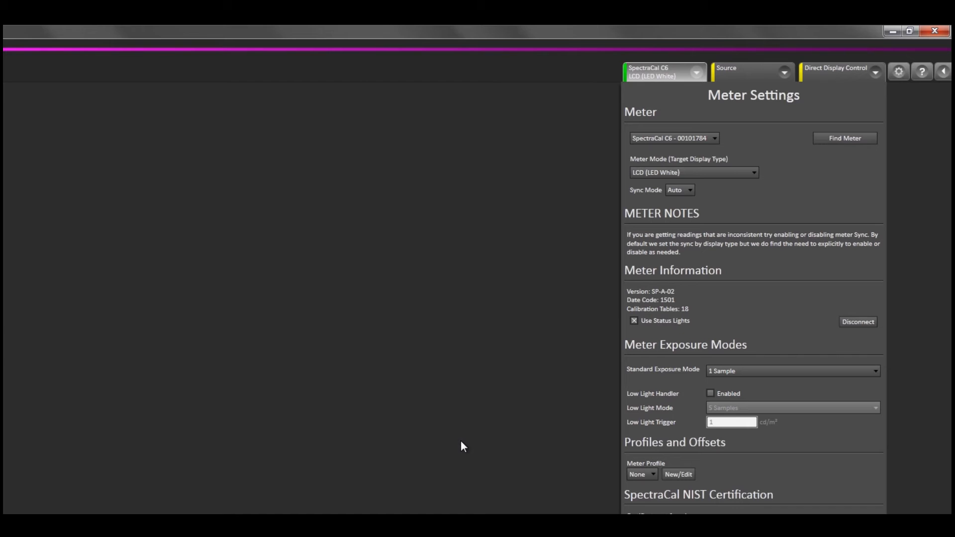
pyautogui.moveTo(467, 441)
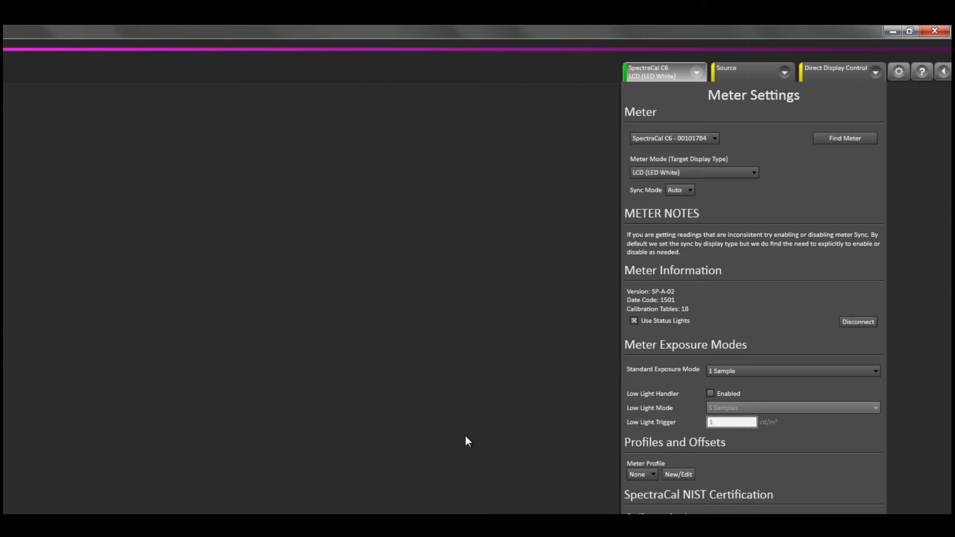
pyautogui.moveTo(634, 77)
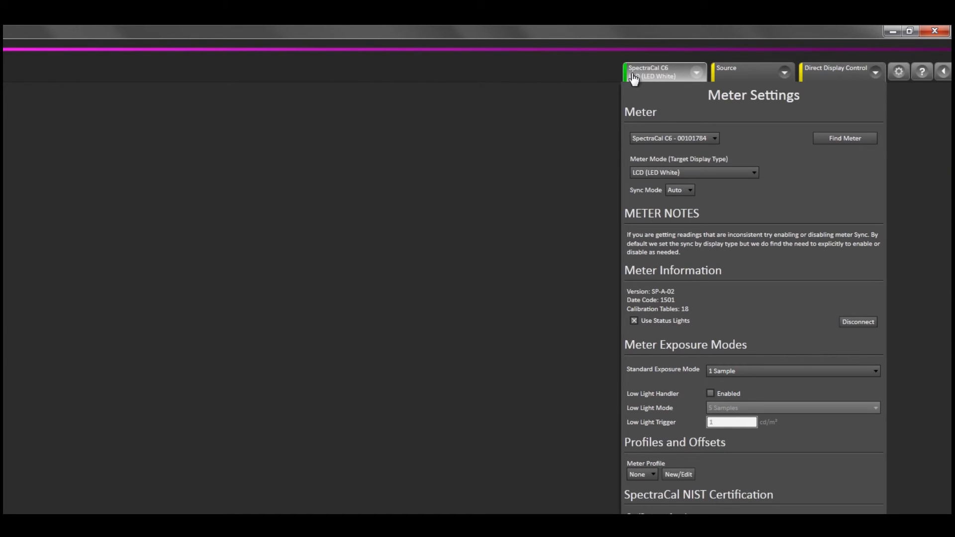